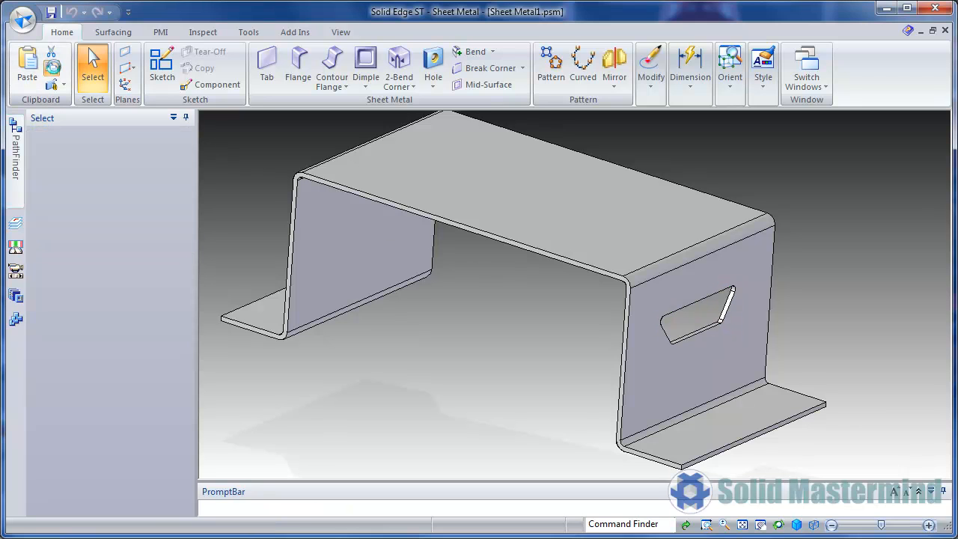
# Step: Bring Sheet Metal2.psm to the foreground from the open-documents list
pyautogui.click(806, 67)
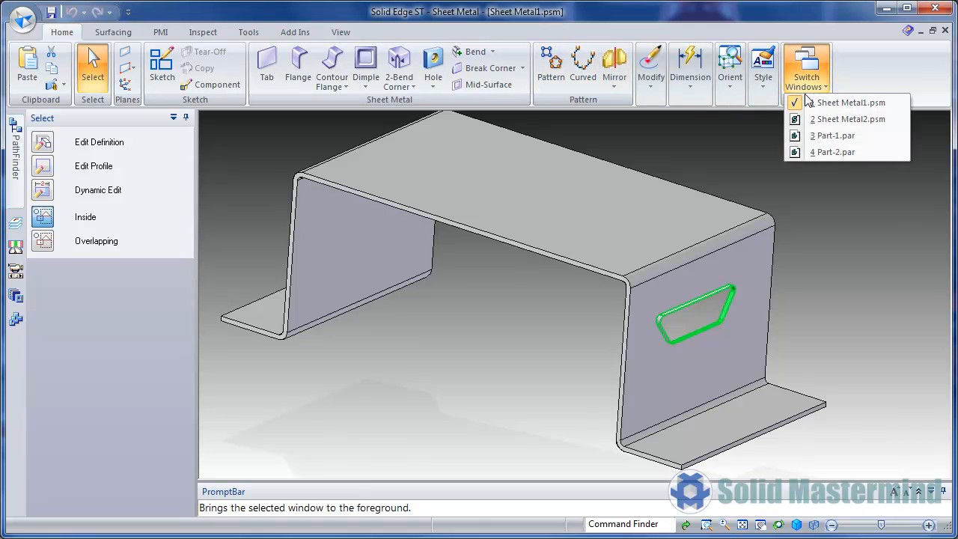
pyautogui.click(853, 119)
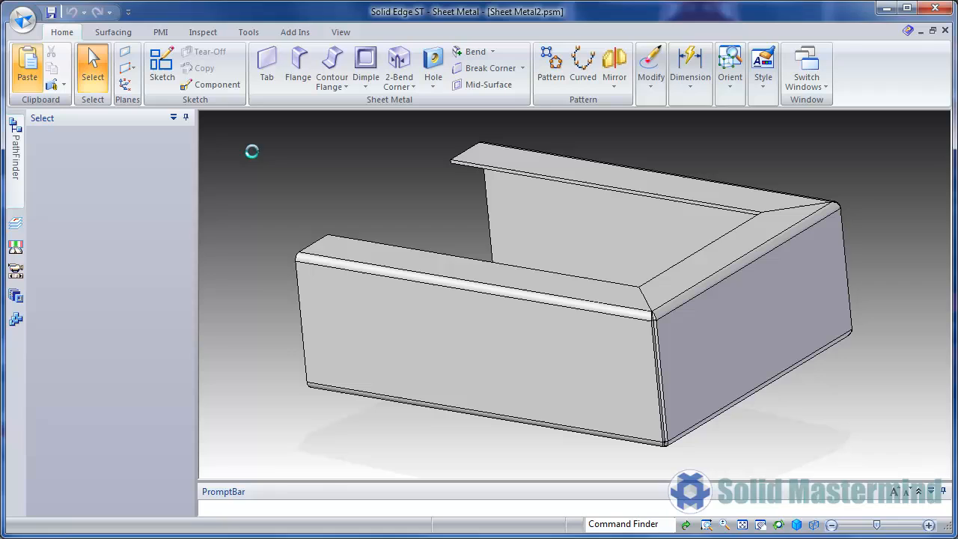
# Step: Paste the copied slanted cutout at a spot on Sheet Metal2's side flange
pyautogui.click(26, 63)
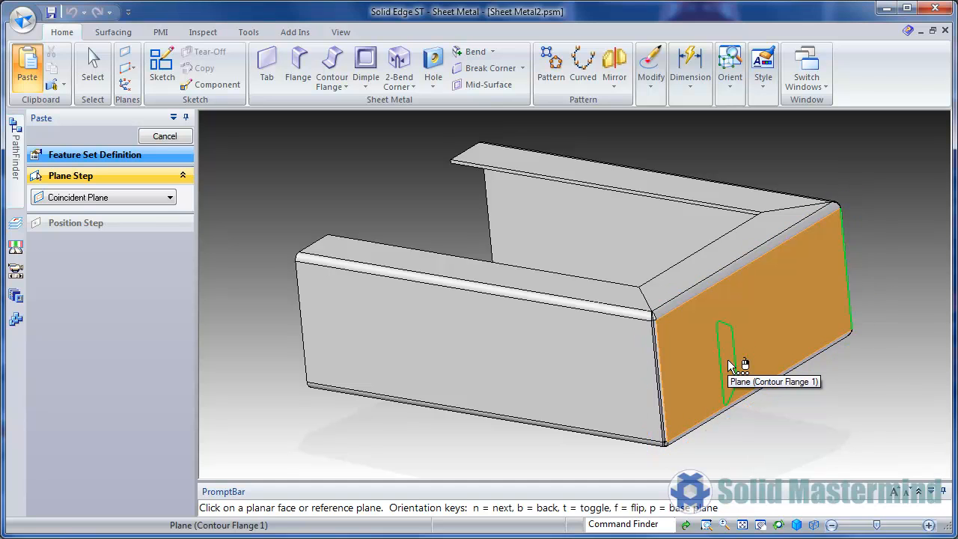
pyautogui.moveTo(733, 359)
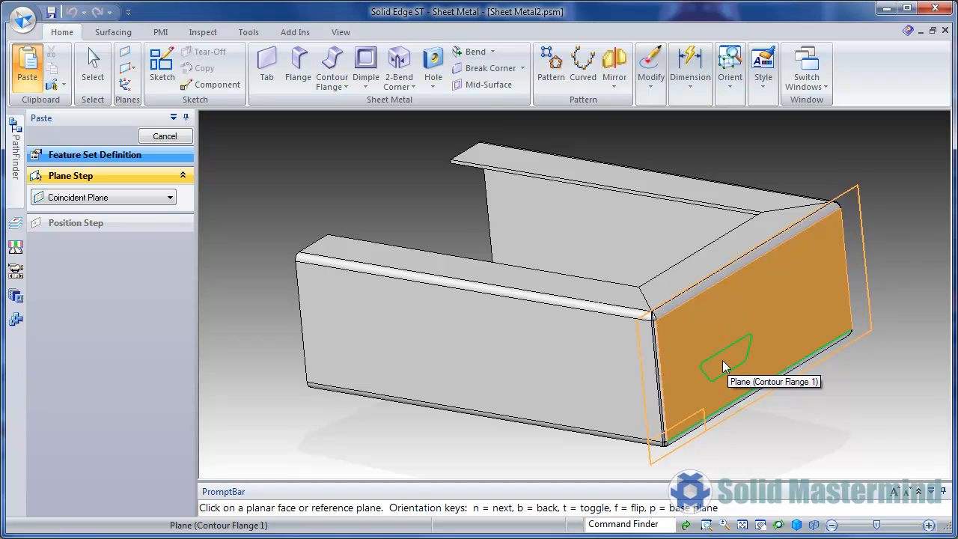
pyautogui.moveTo(707, 344)
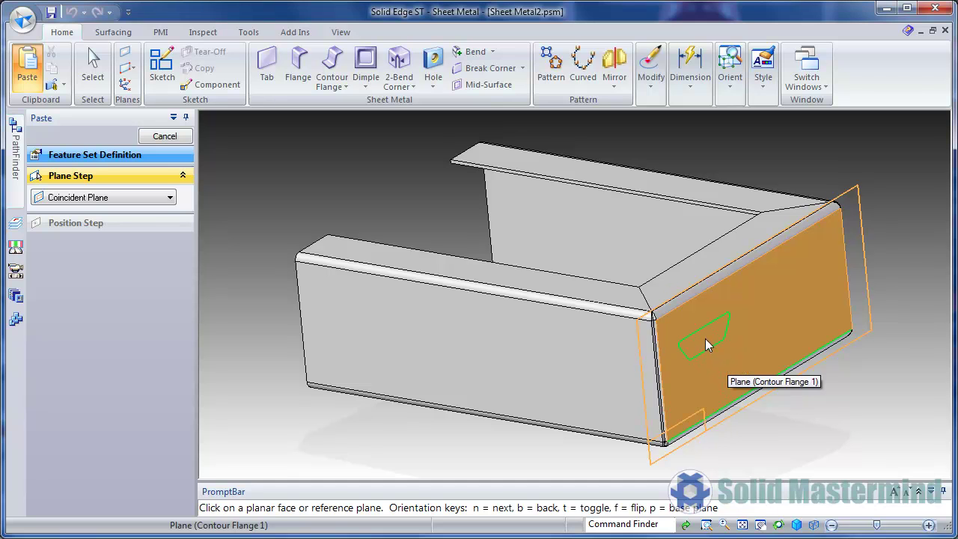
pyautogui.moveTo(737, 385)
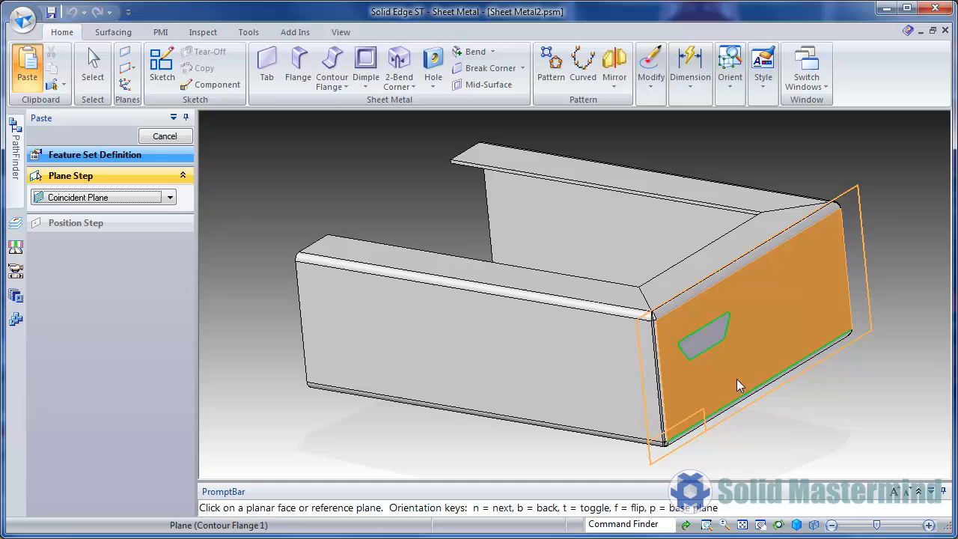
pyautogui.click(165, 135)
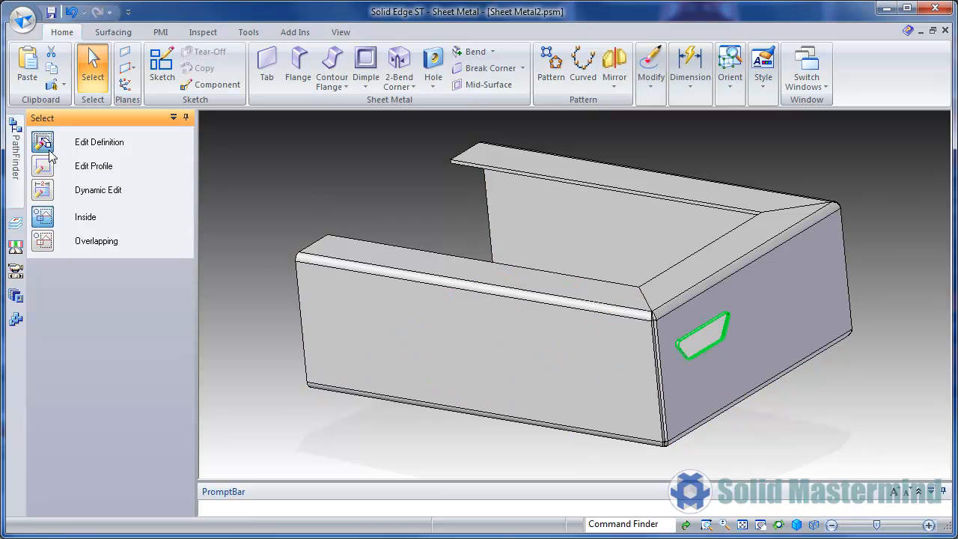
# Step: View the pasted cutout's 23 by 5 trapezoid profile with R 1 corners, then close the sketch
pyautogui.click(99, 142)
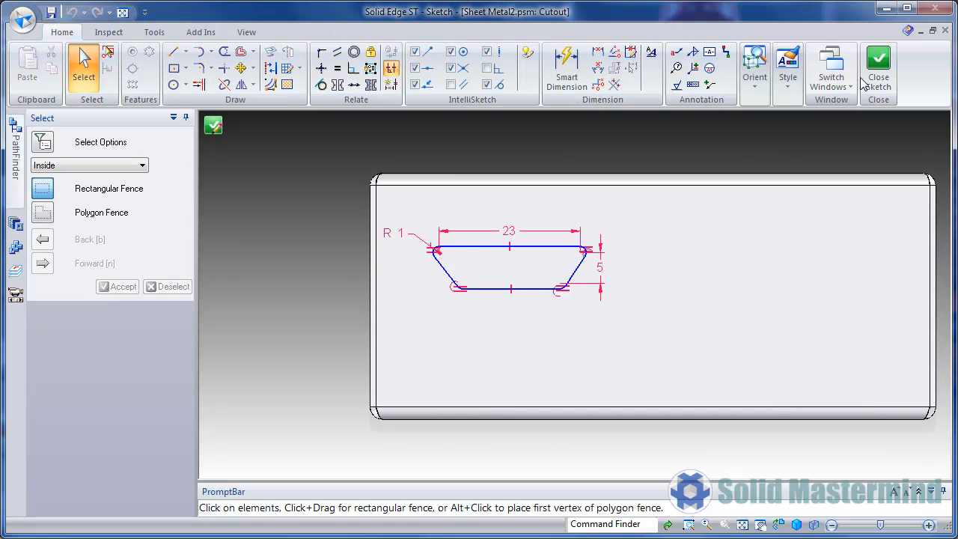
pyautogui.click(877, 71)
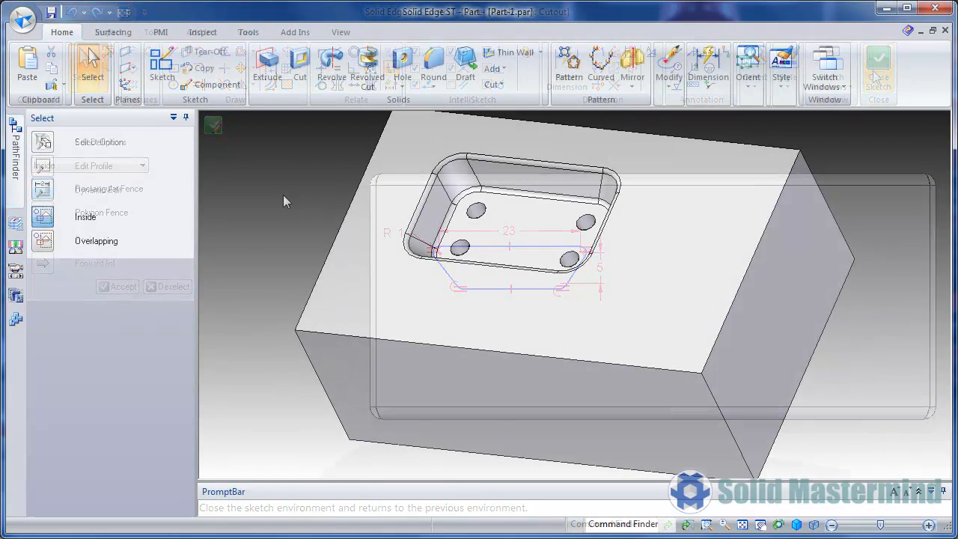
pyautogui.click(878, 68)
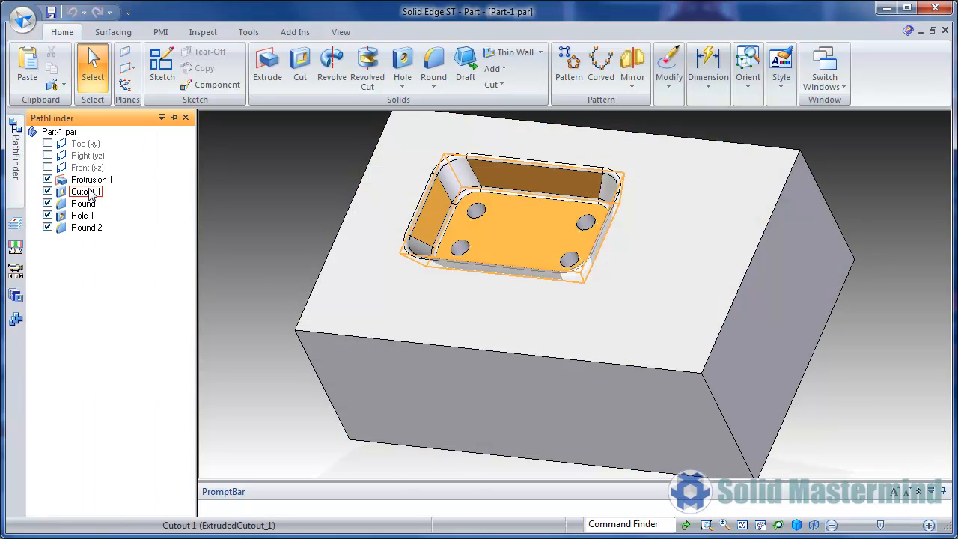
pyautogui.click(85, 203)
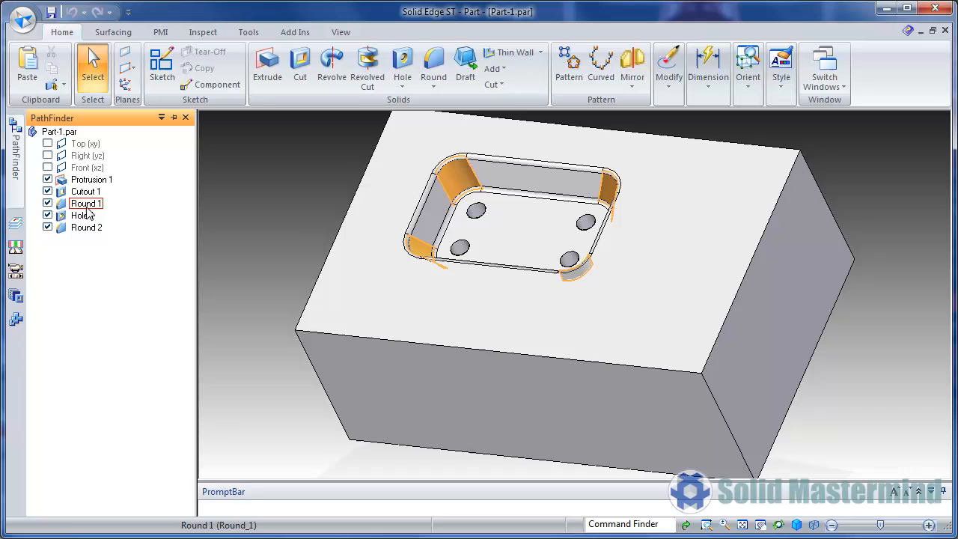
pyautogui.click(86, 227)
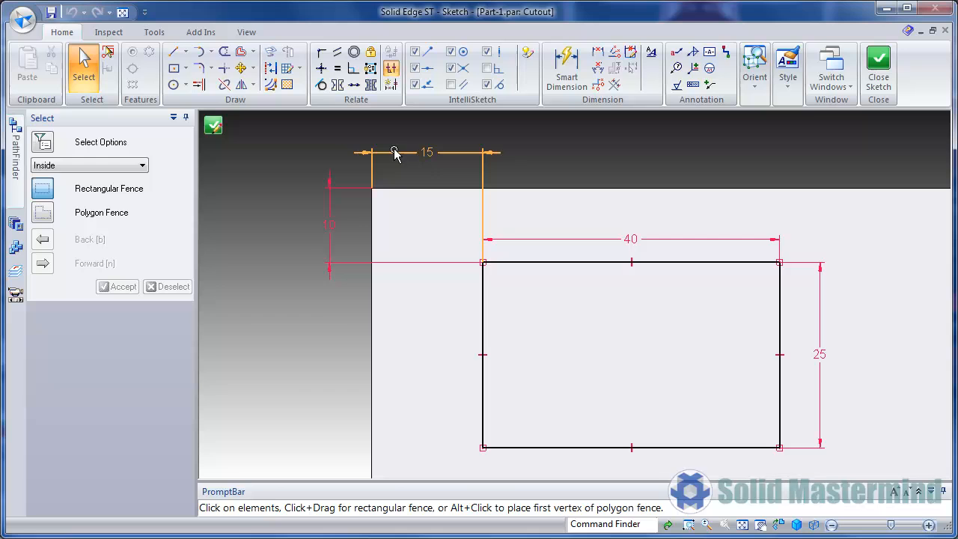
pyautogui.click(878, 68)
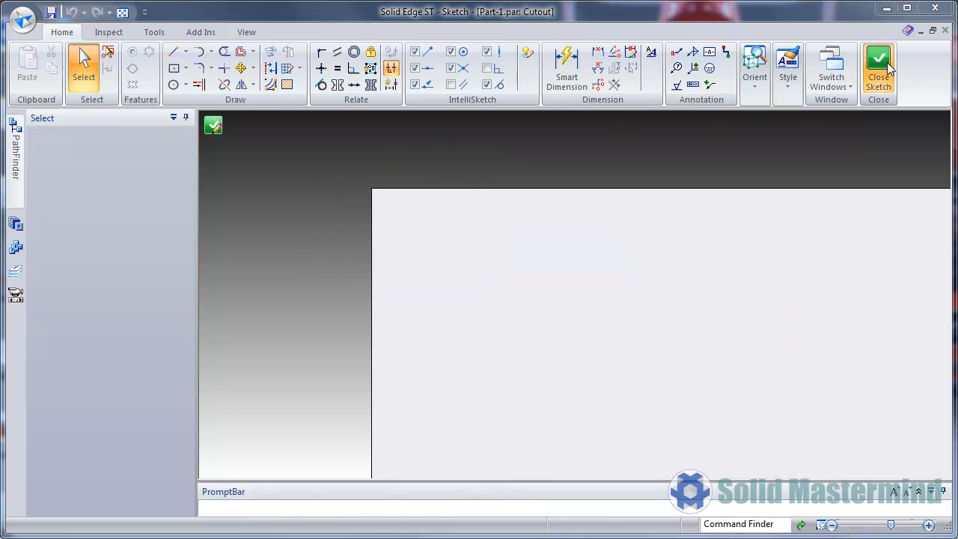
pyautogui.click(878, 67)
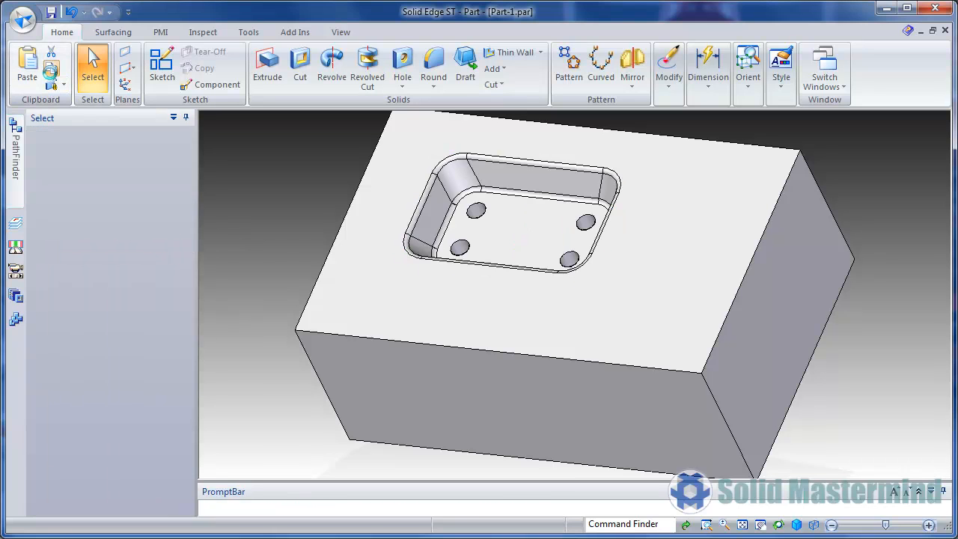
# Step: Select Part-1's pocket with its rounds and holes, then switch to Part-2.par
pyautogui.click(512, 217)
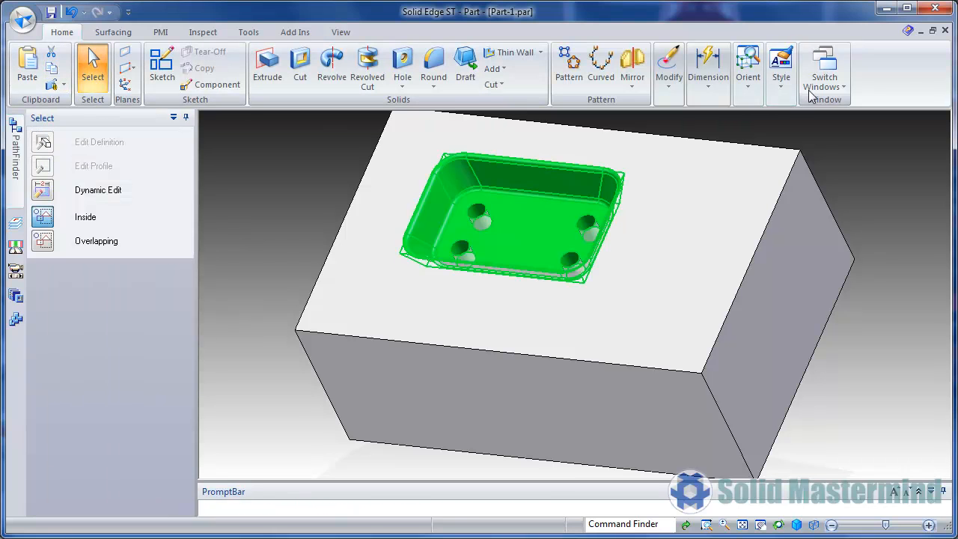
pyautogui.click(824, 67)
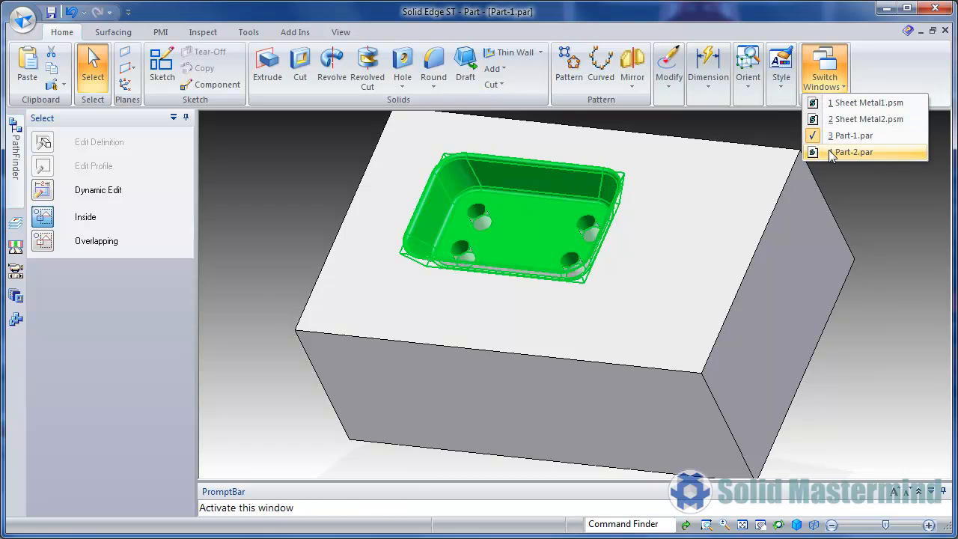
pyautogui.click(853, 152)
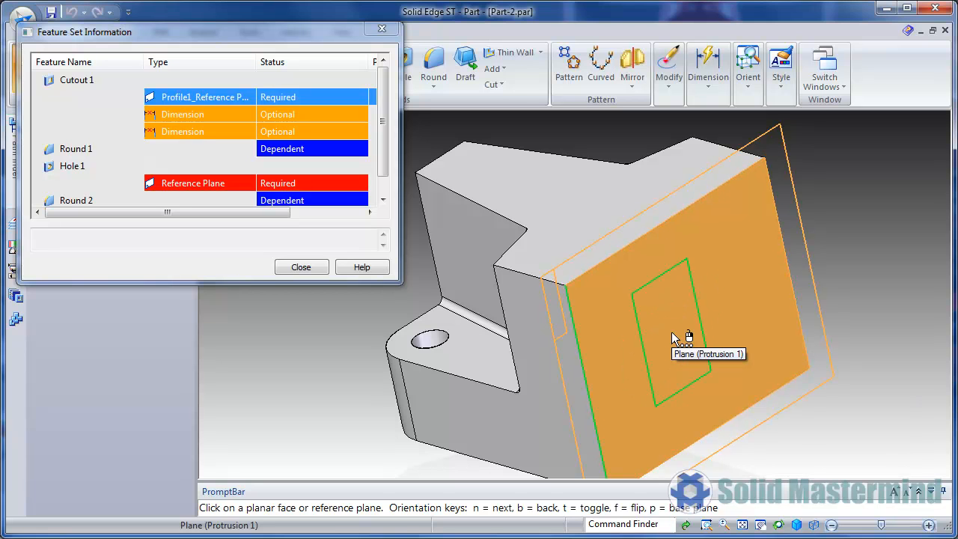
pyautogui.moveTo(668, 328)
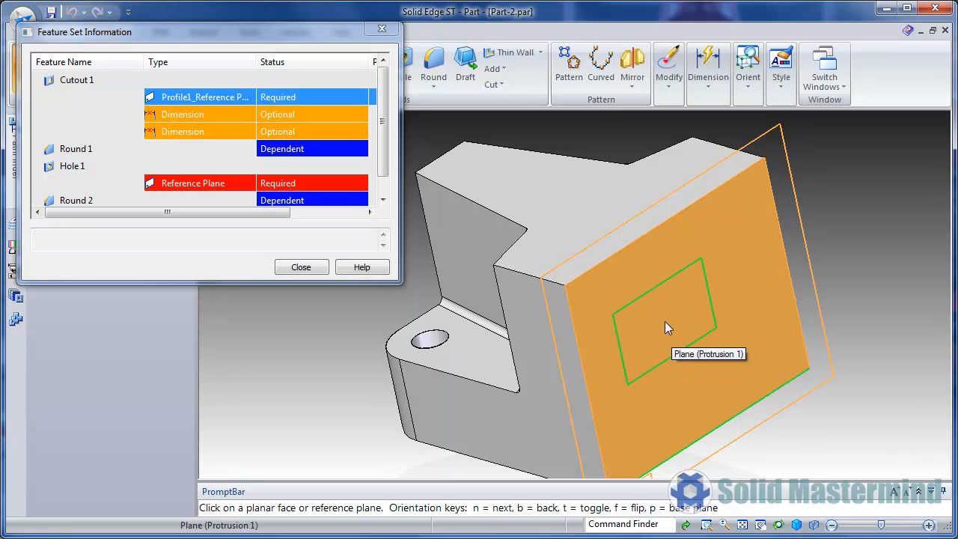
# Step: Place the pocket on Part-2's angled face, reattach dimensions, and put holes on the pocket floor
pyautogui.click(668, 328)
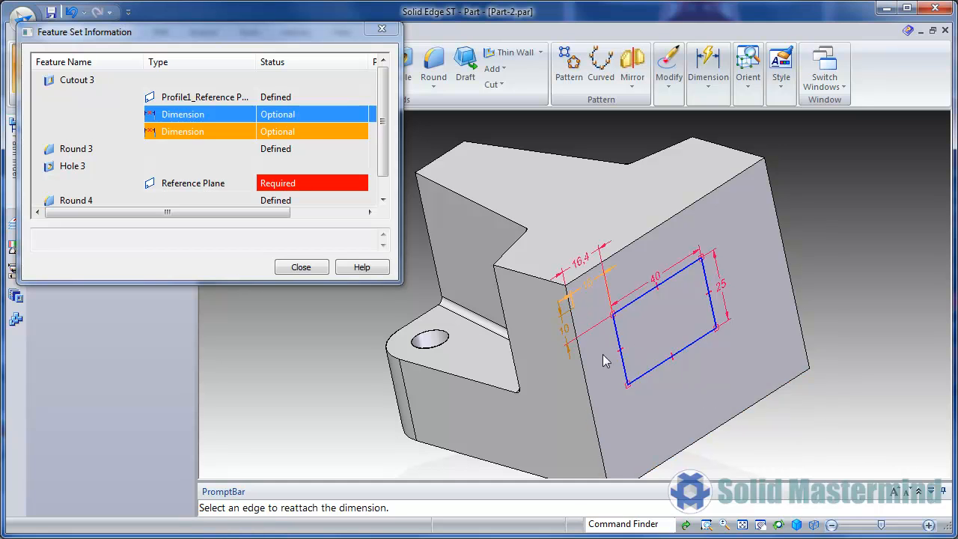
pyautogui.click(588, 281)
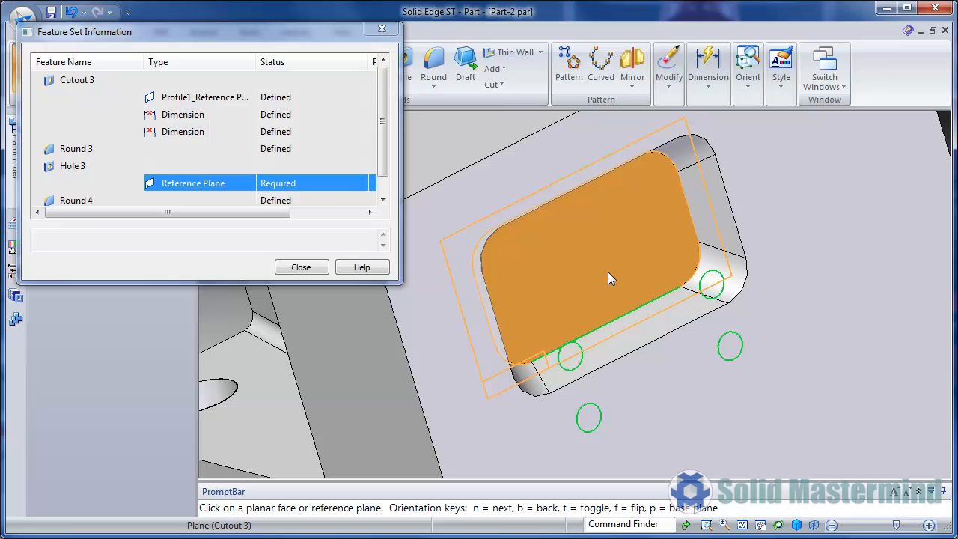
pyautogui.click(610, 277)
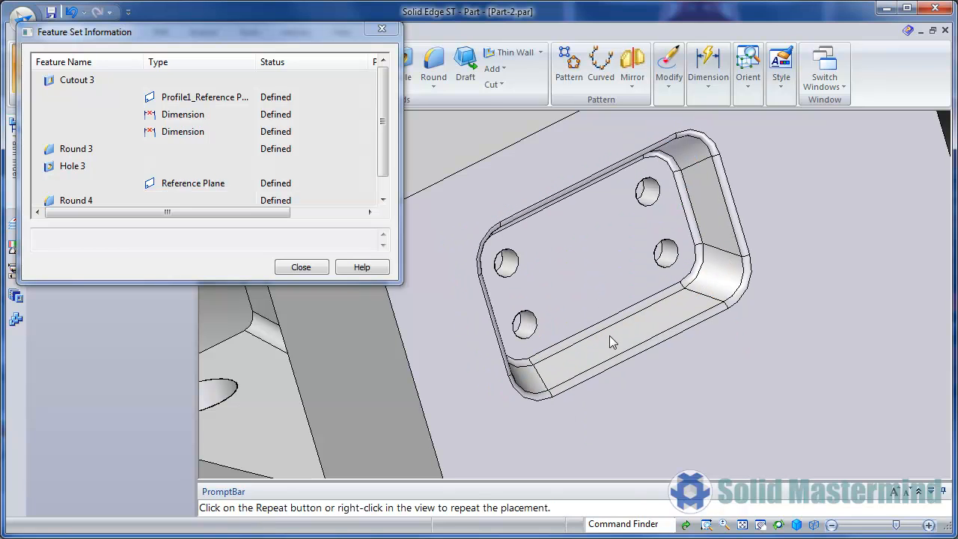
pyautogui.click(300, 267)
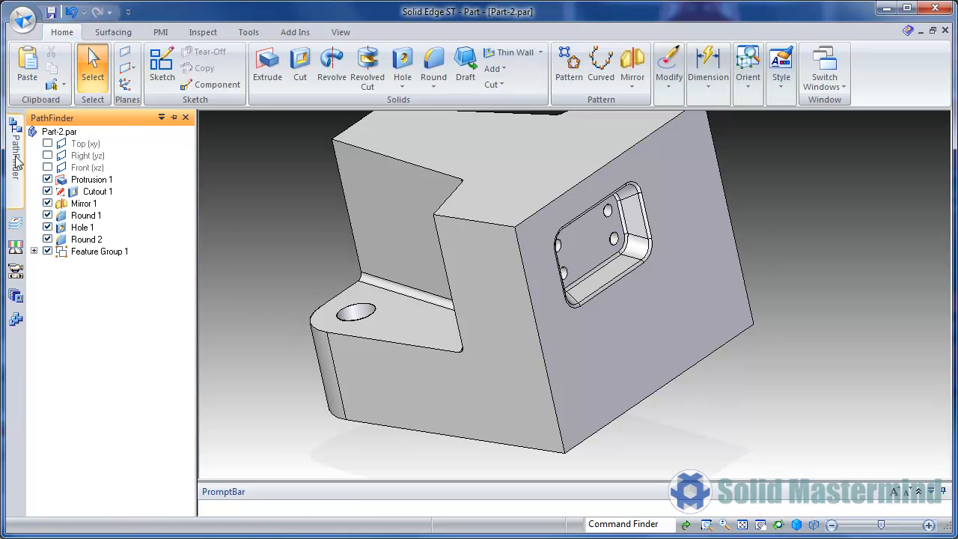
# Step: Expand Feature Group 1 in PathFinder to reveal Cutout 3, Round 3, Hole 3 and Round 4
pyautogui.click(34, 251)
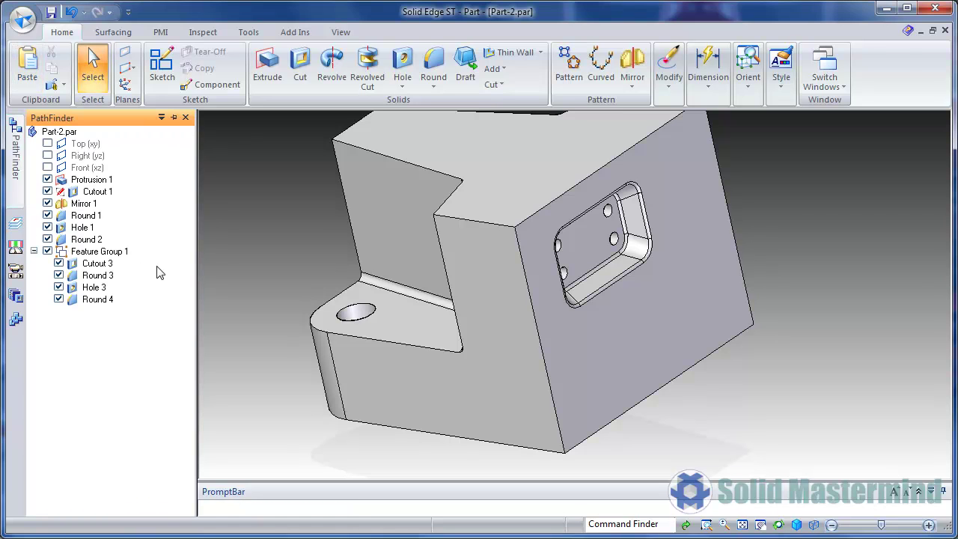
pyautogui.moveTo(163, 271)
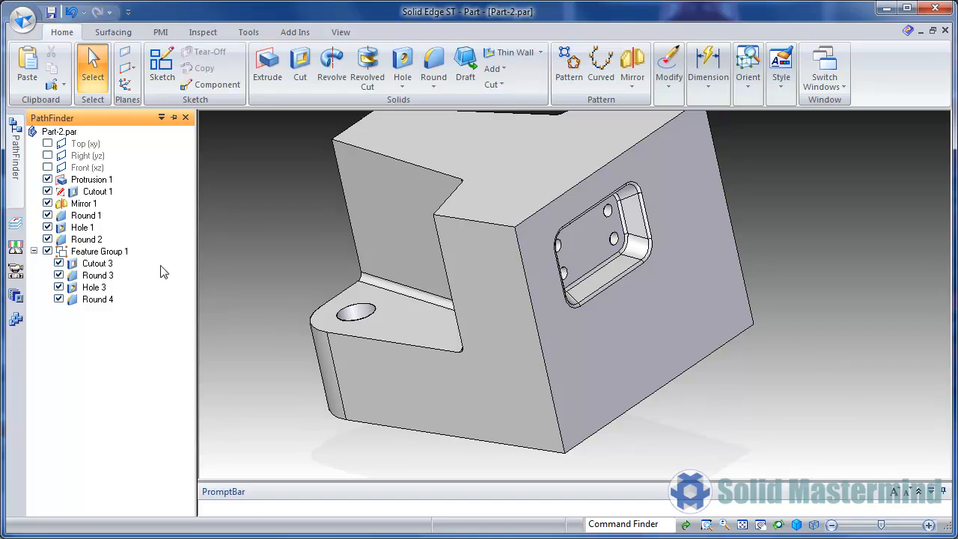